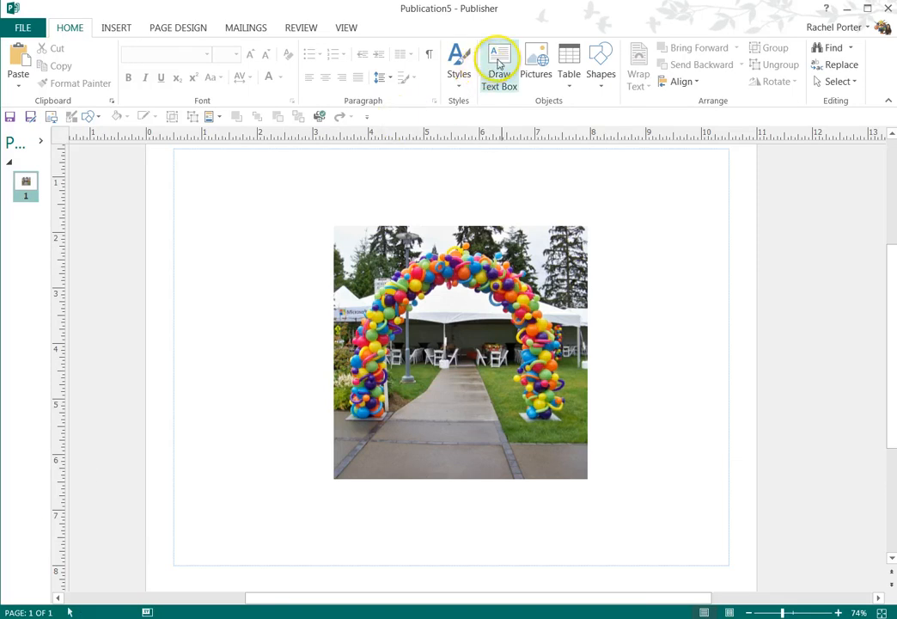
Draw a wide text box across the lower photo and type 'Balloon Splendor'
left_click_drag(277, 375, 676, 447)
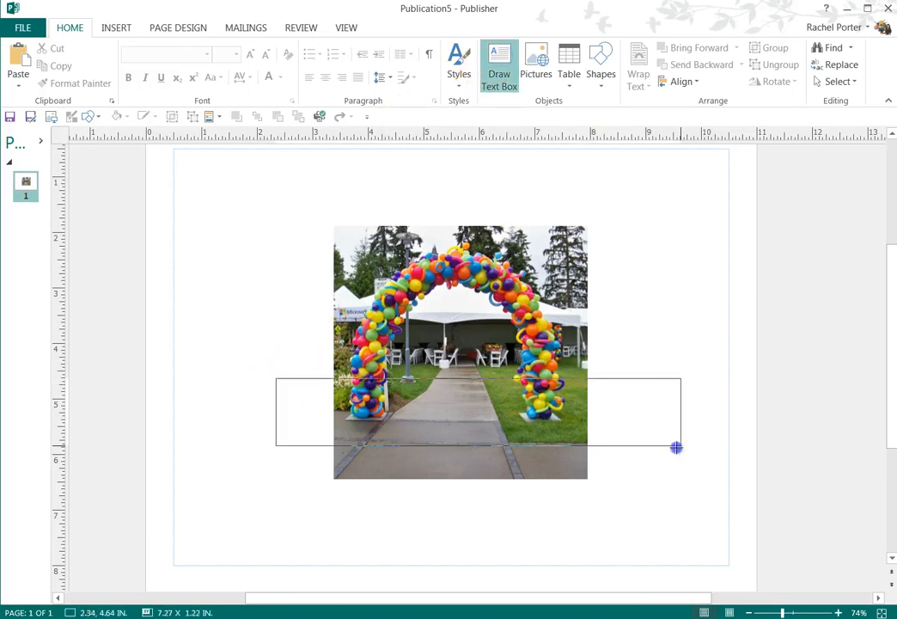
left_click_drag(278, 376, 677, 447)
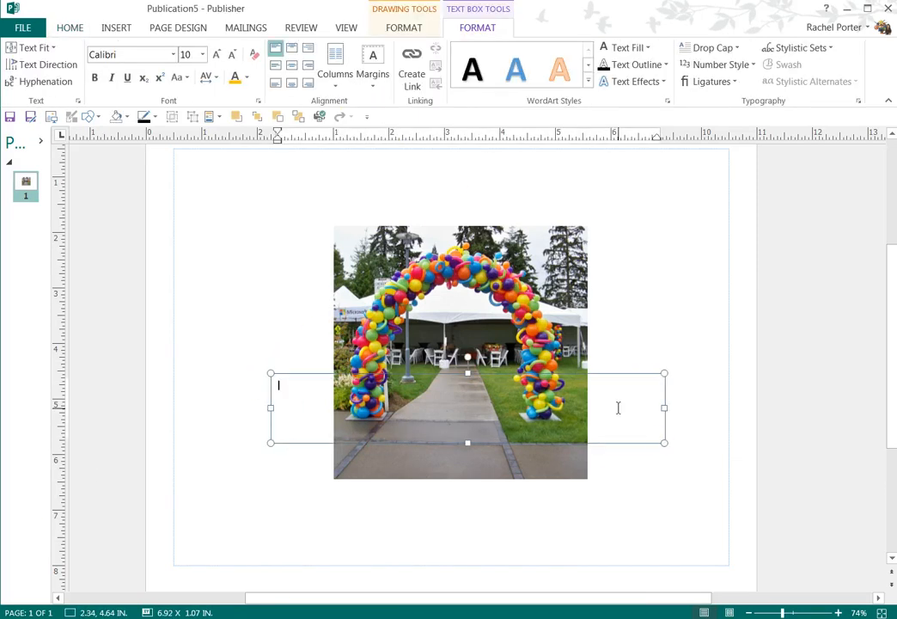
type("Balloon S")
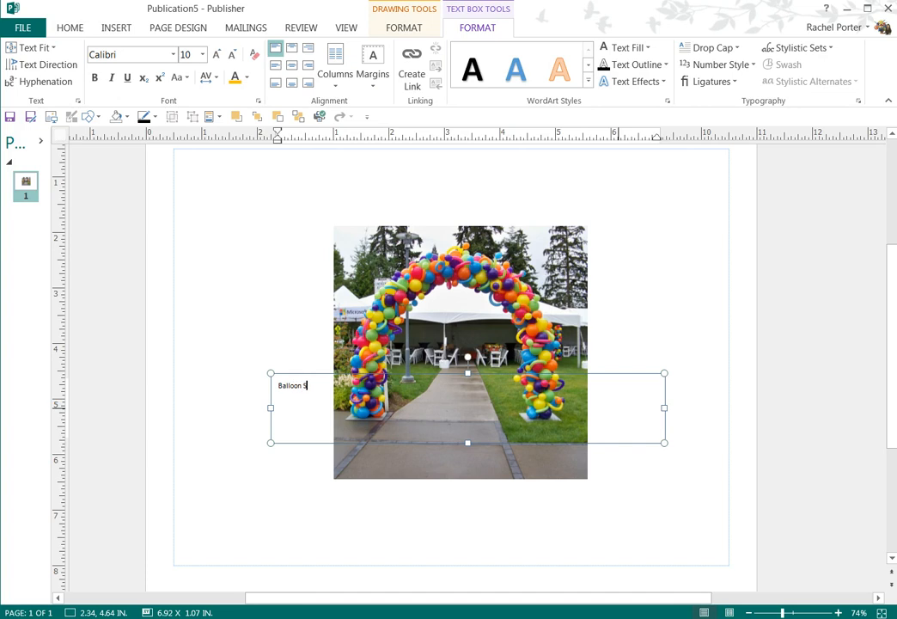
type("plendor")
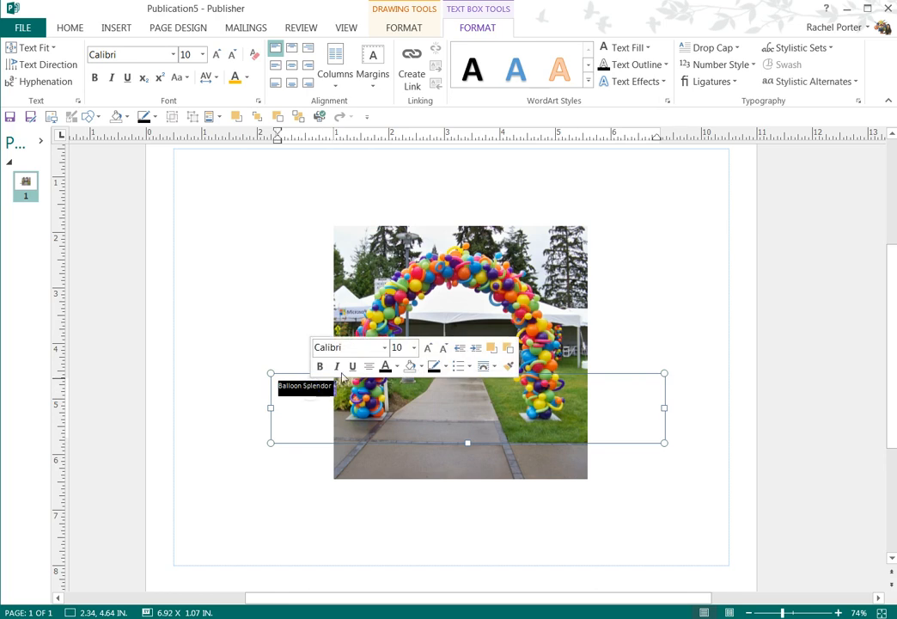
Set the 'Balloon Splendor' text to 48 points and pick a light text fill color
left_click(402, 347)
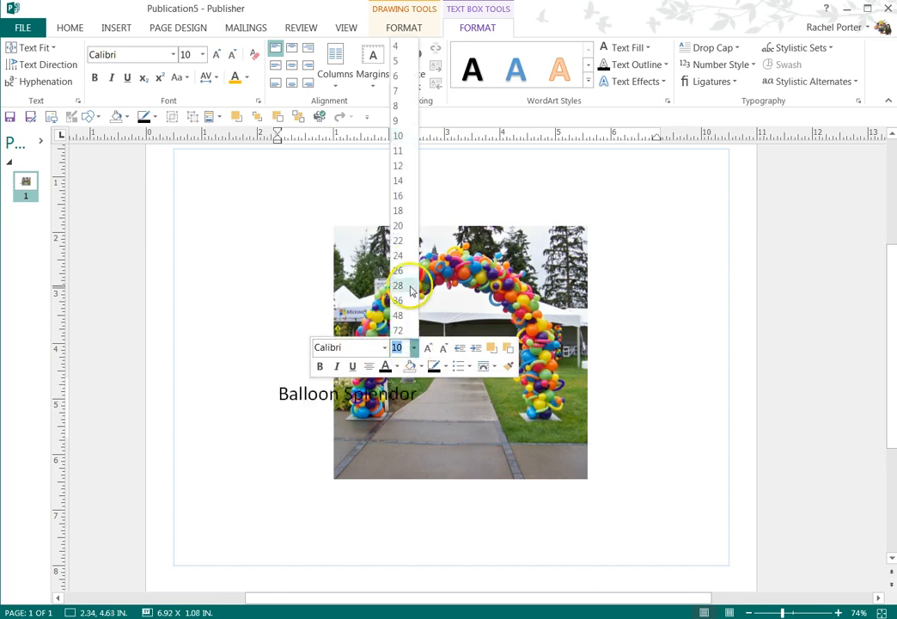
left_click(398, 300)
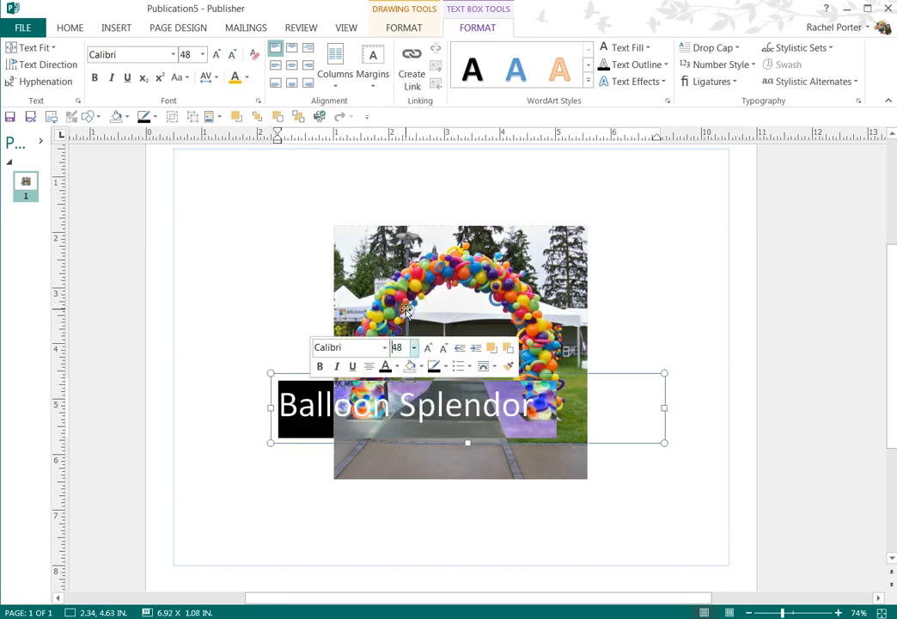
left_click(394, 366)
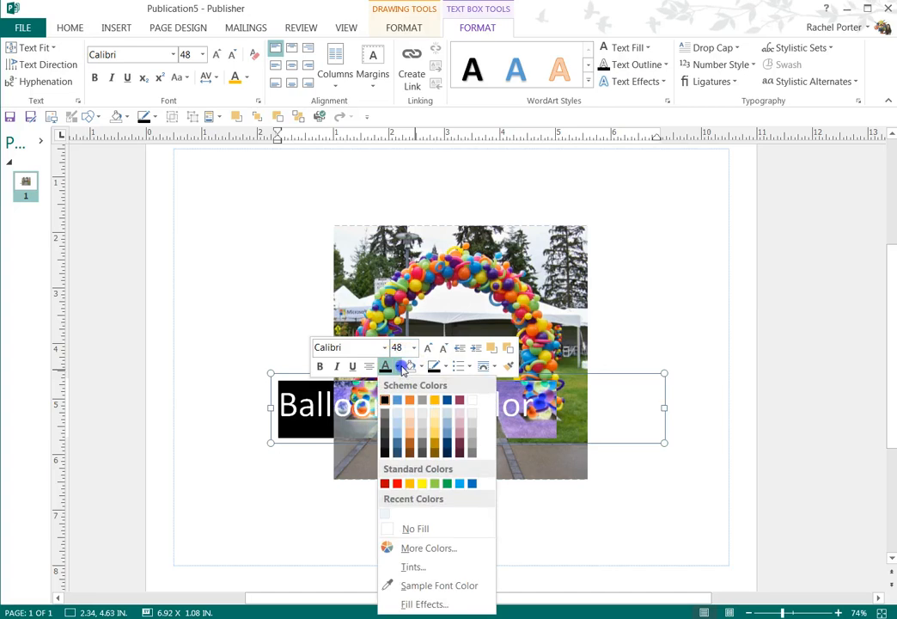
left_click(403, 436)
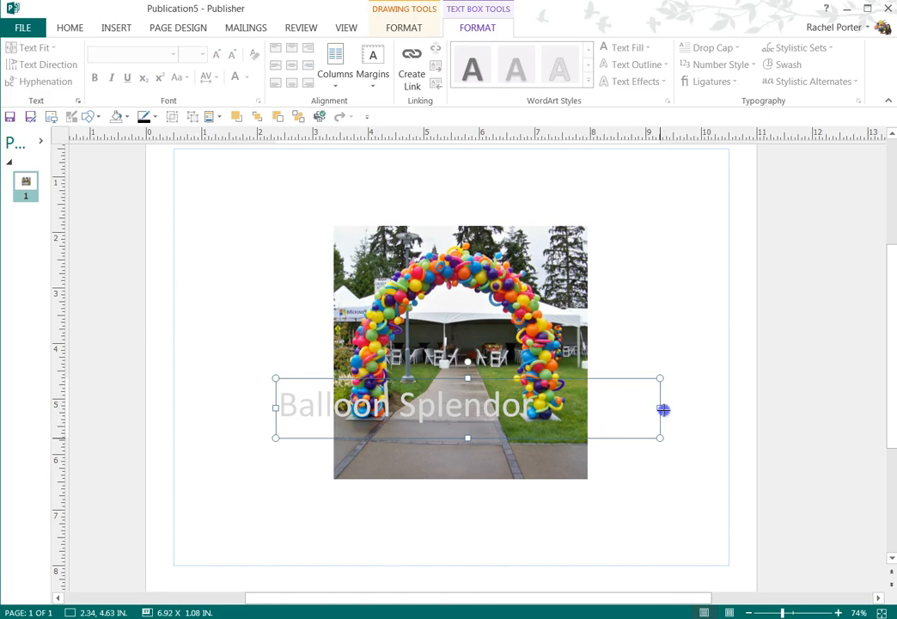
Rotate the 'Balloon Splendor' text box to slant diagonally across the arch photo
left_click_drag(662, 410, 589, 410)
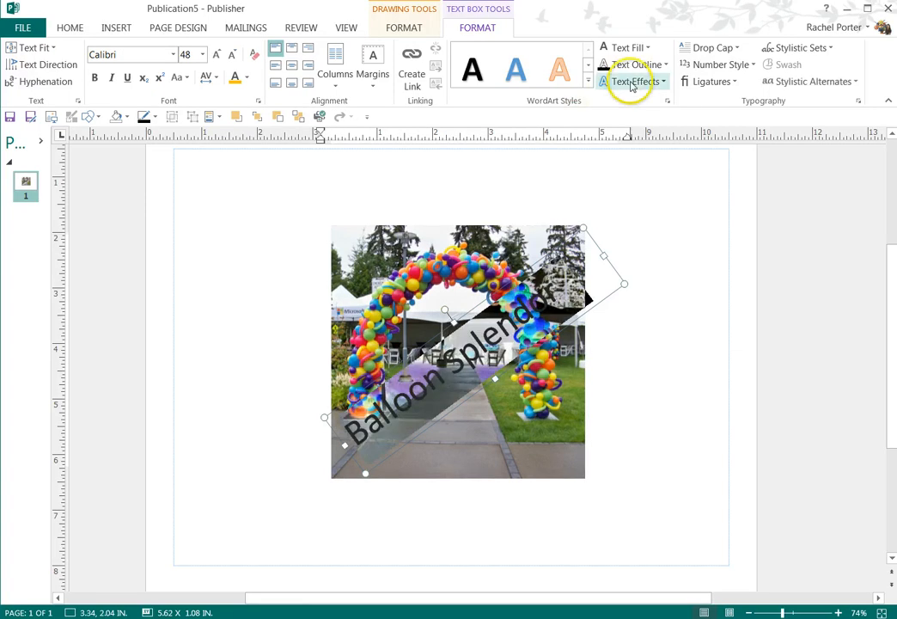
Apply an orange Glow text effect to the diagonal 'Balloon Splendor' title
left_click(634, 81)
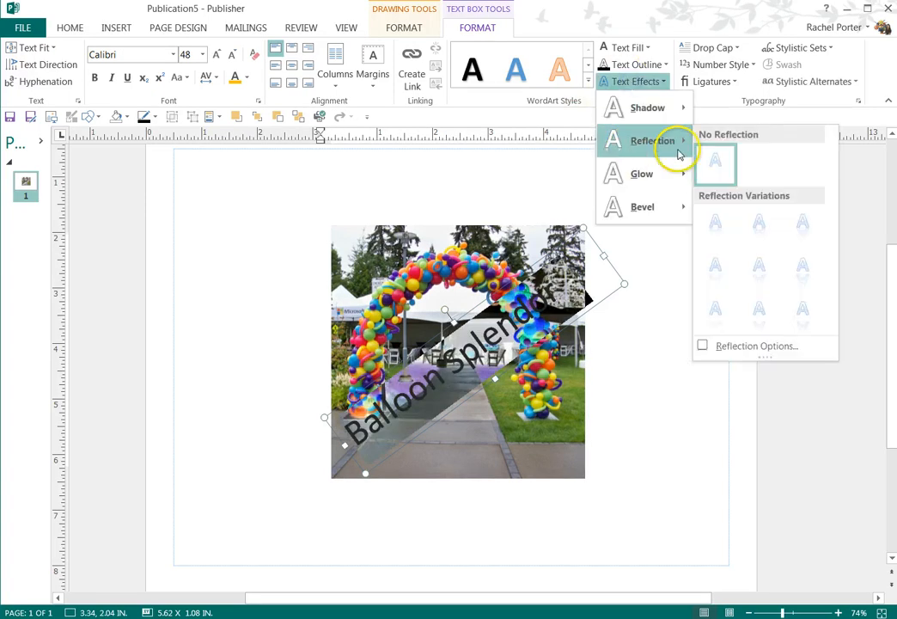
left_click(759, 264)
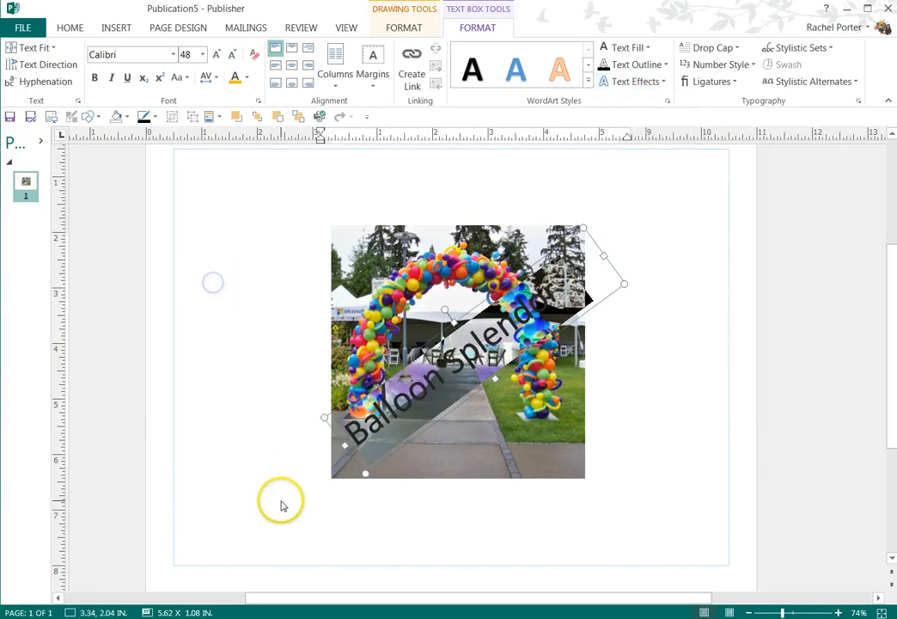
left_click(634, 81)
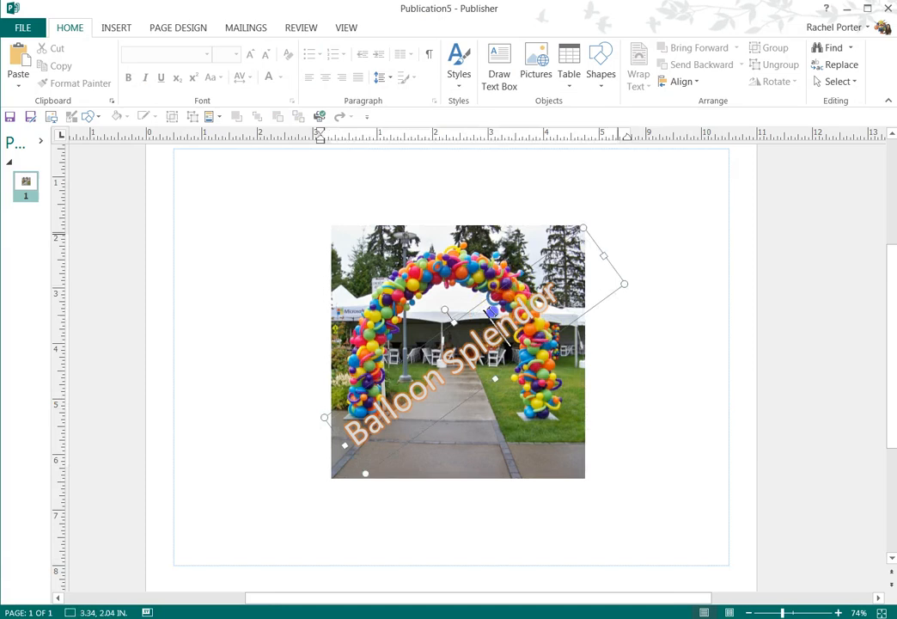
Save the watermark text box as a building block with a 'watermark' title
right_click(489, 305)
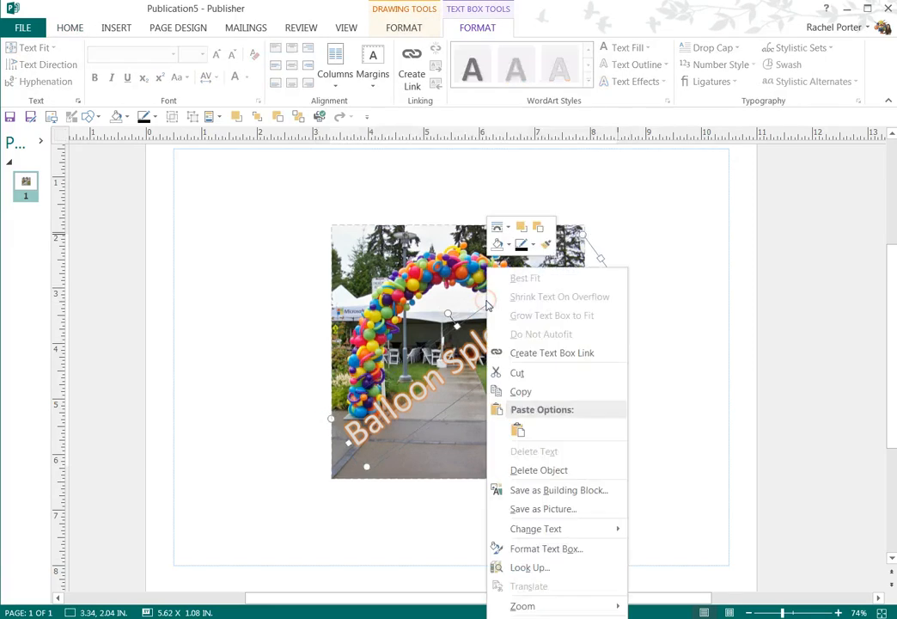
left_click(558, 490)
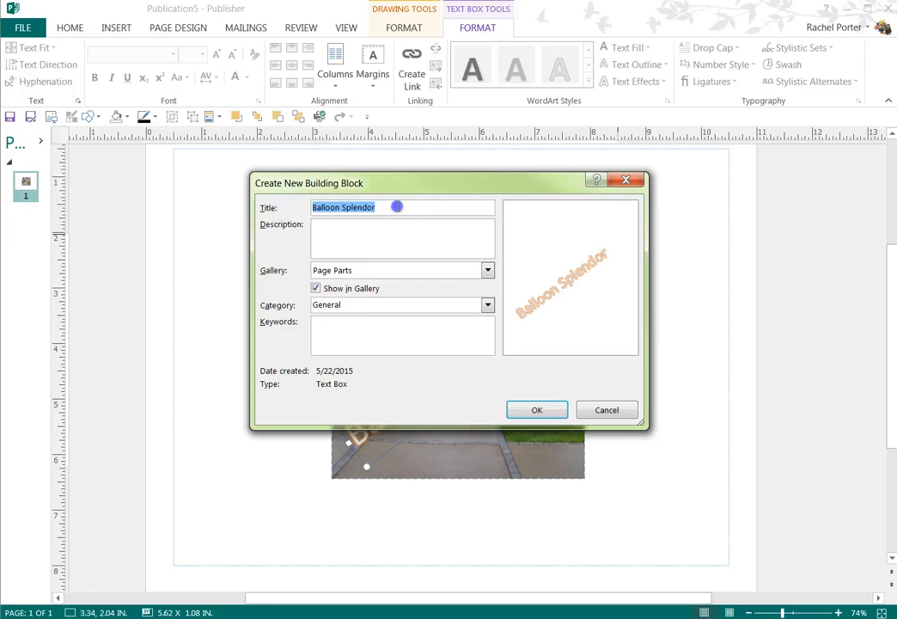
type("watermark")
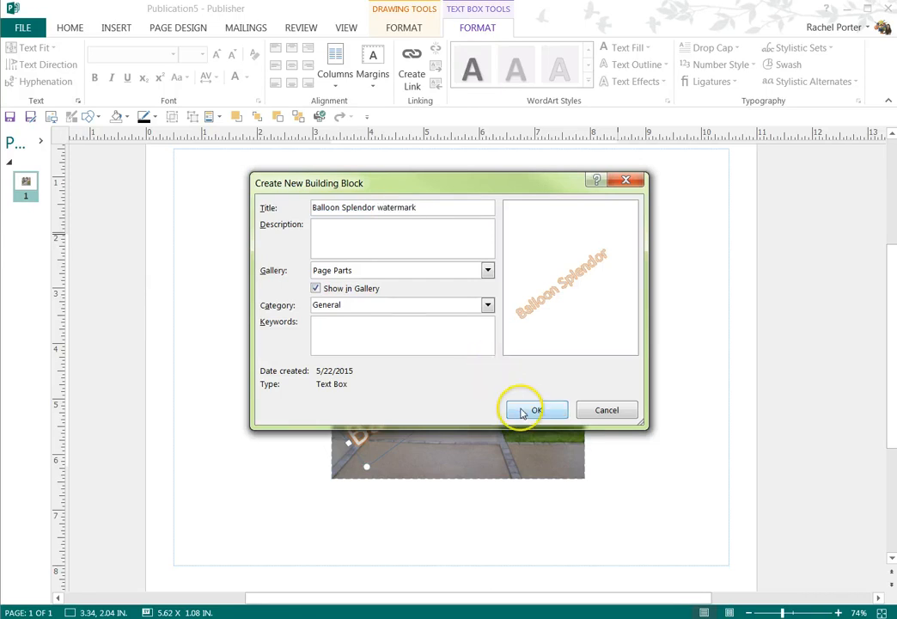
left_click(534, 409)
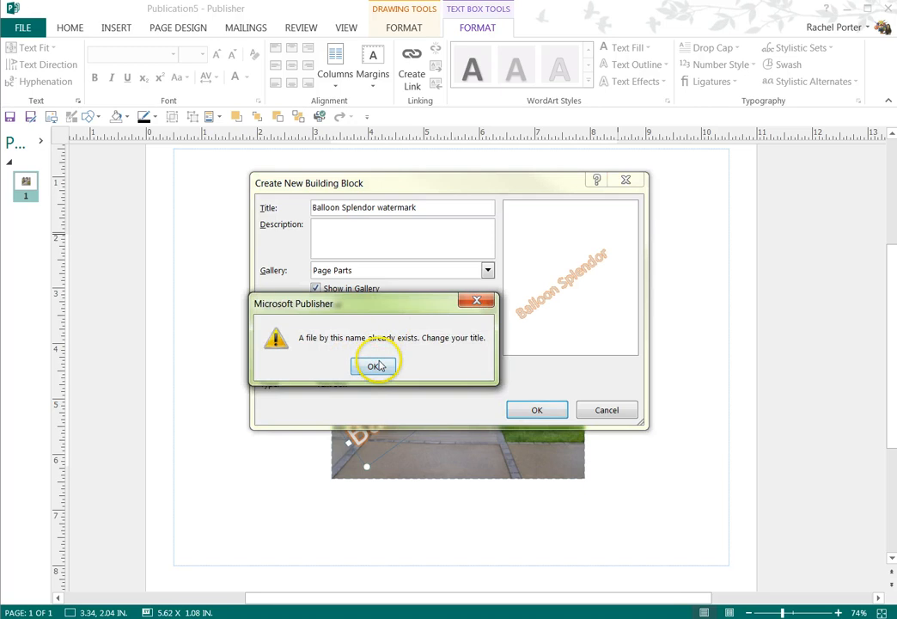
Dismiss the duplicate-name warning and save the block as 'Balloon Splendor watermark 2'
left_click(376, 365)
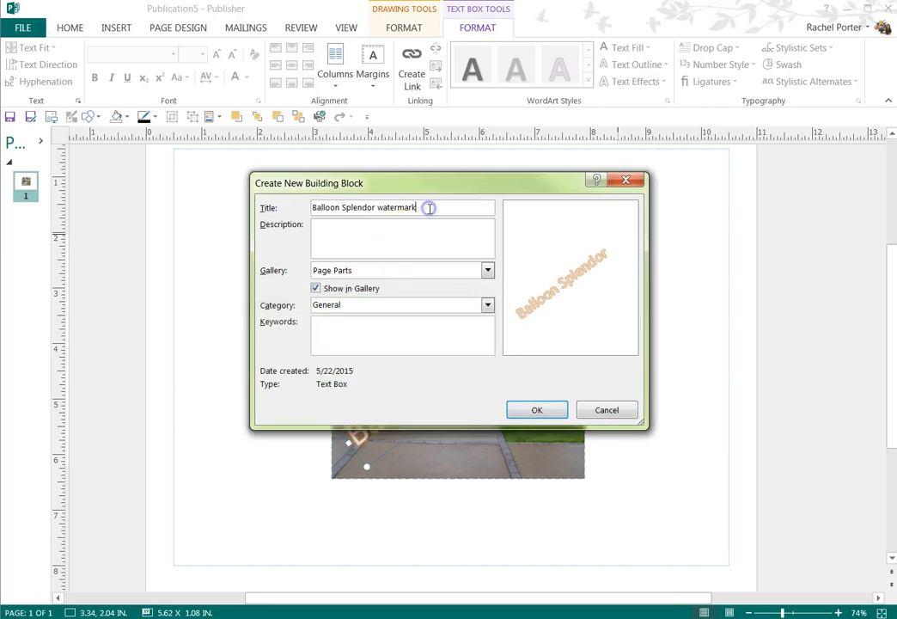
type("2")
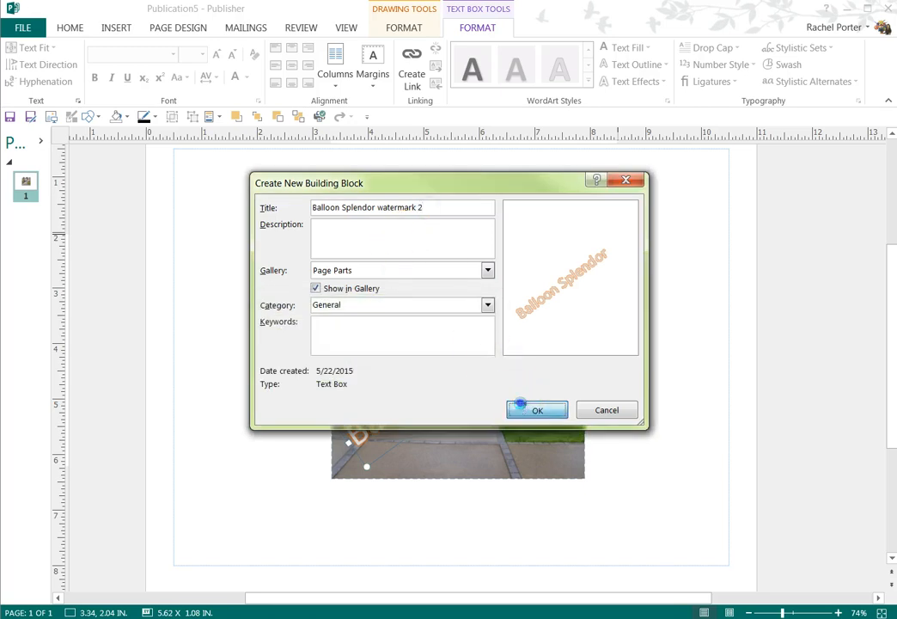
left_click(537, 410)
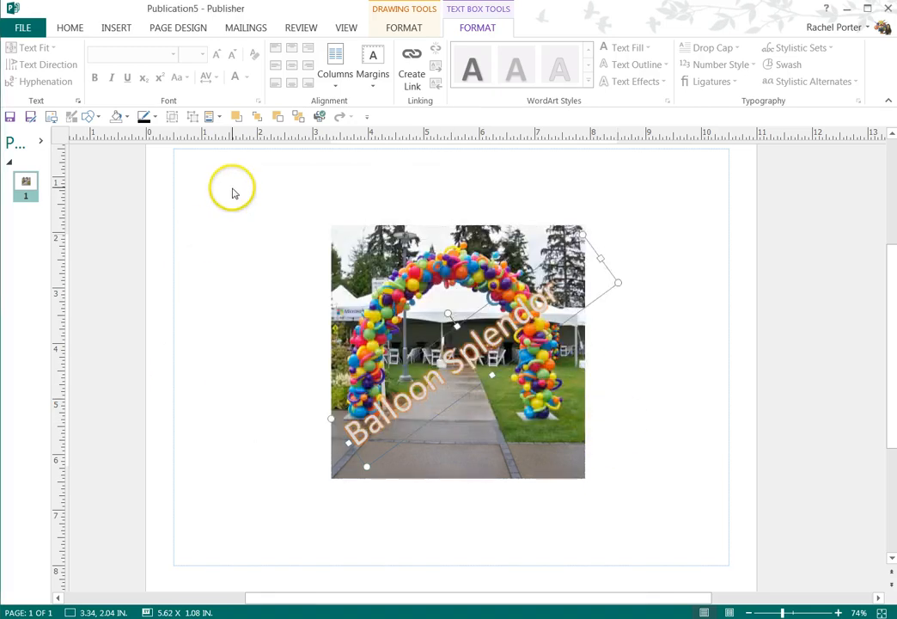
left_click(457, 353)
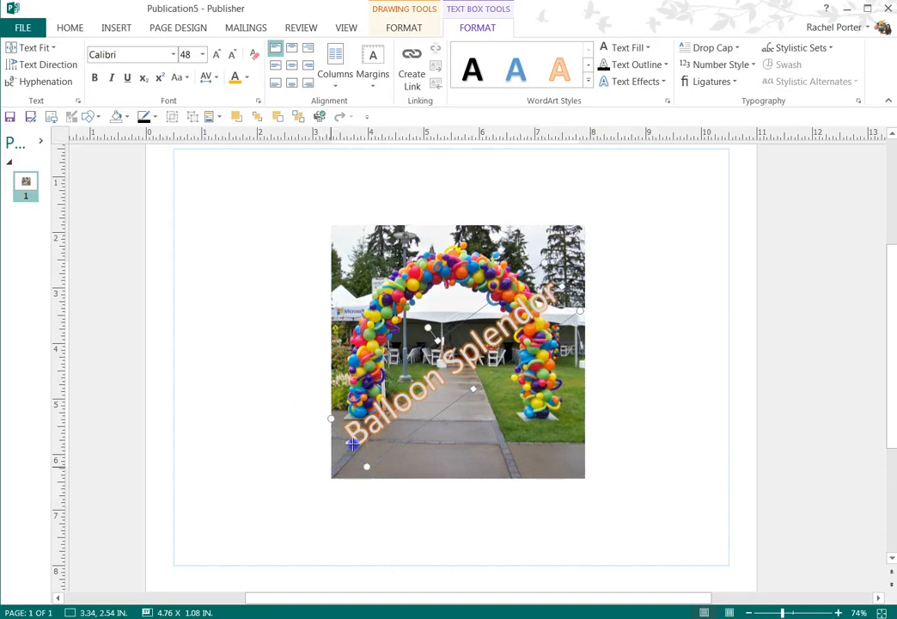
Resize the watermark text box to fit the photo and group it with the picture
left_click_drag(353, 442, 359, 430)
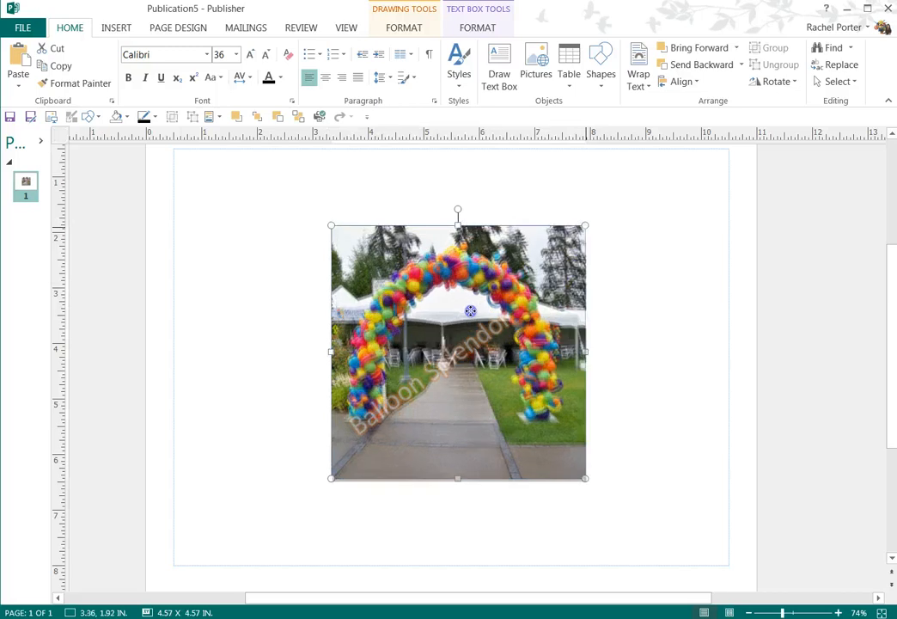
left_click(254, 189)
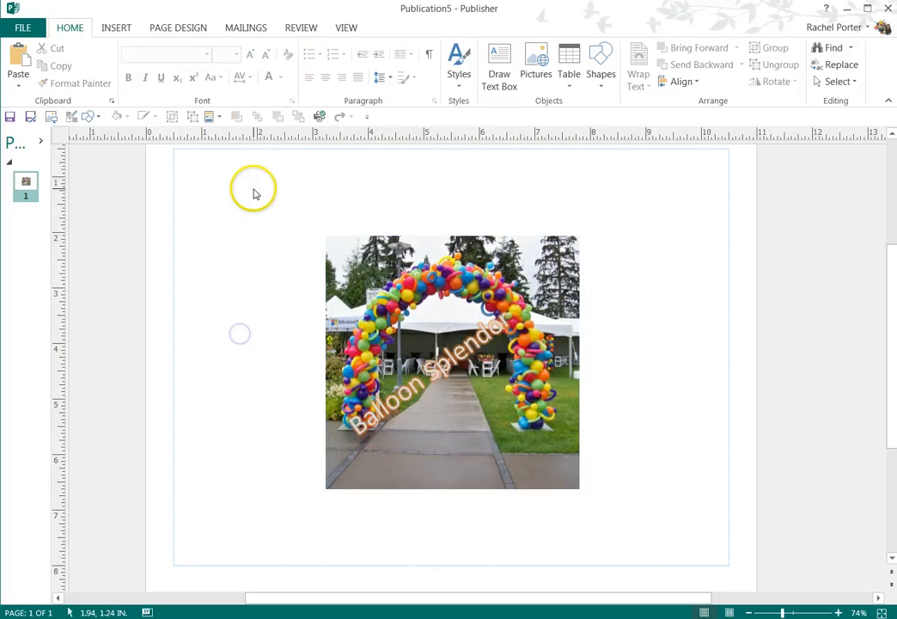
left_click(452, 361)
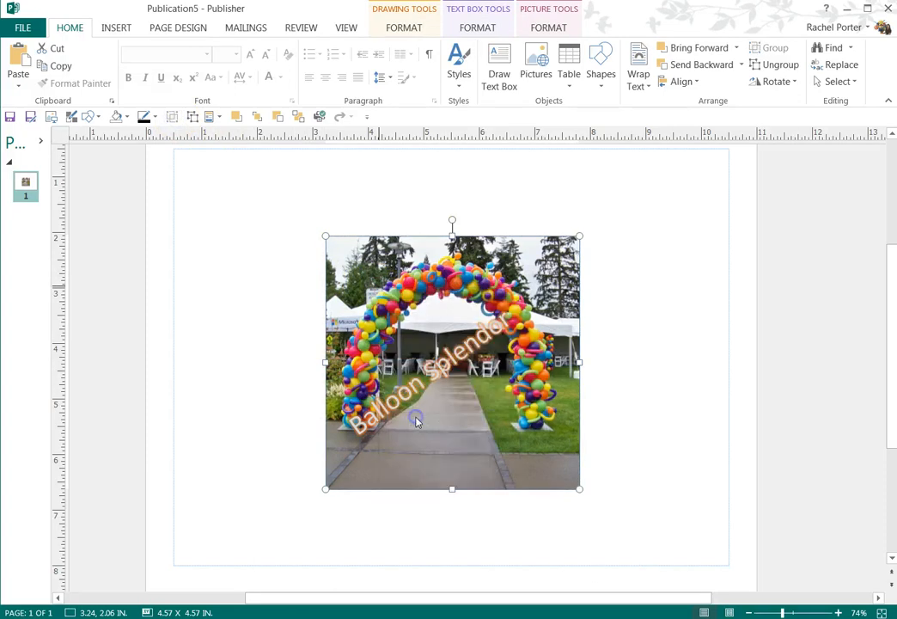
Save the grouped photo as a JPEG named 'watermarked arch'
left_click(427, 499)
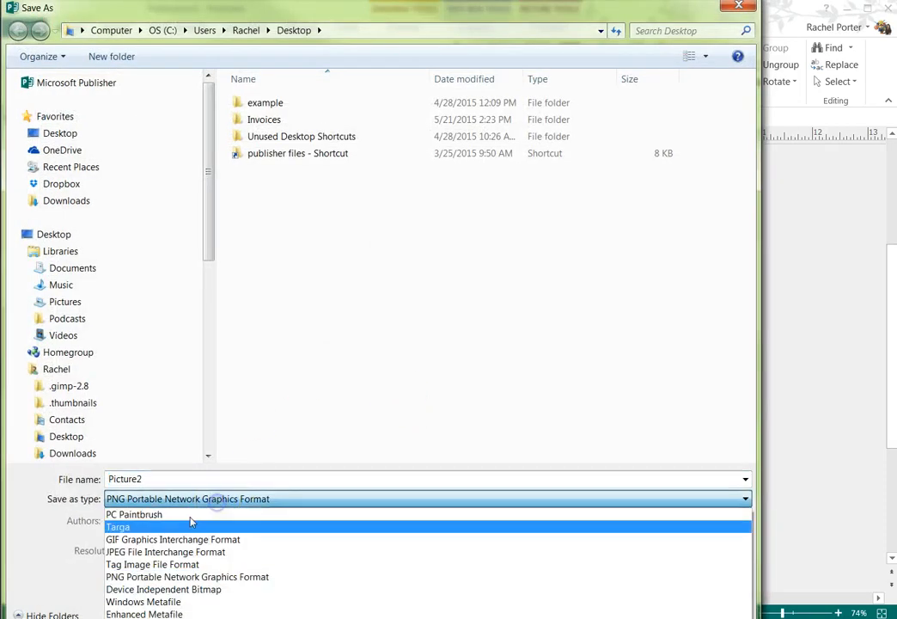
left_click(165, 552)
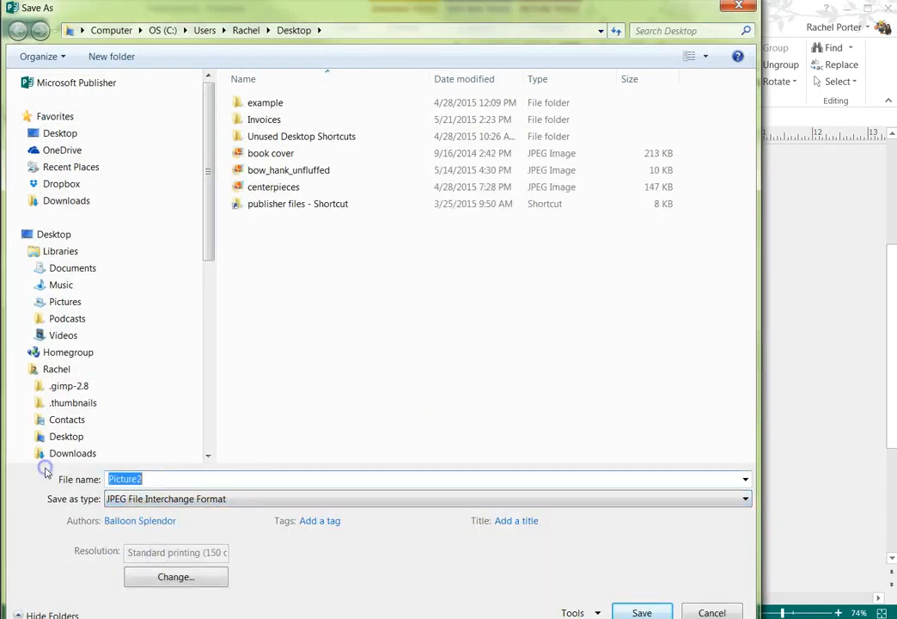
type("watermarked arch")
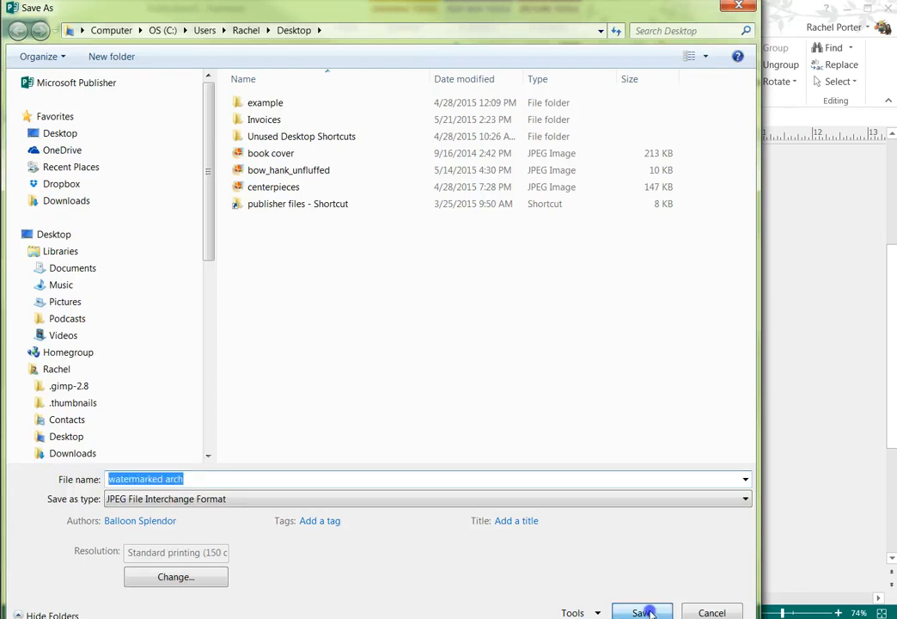
left_click(642, 611)
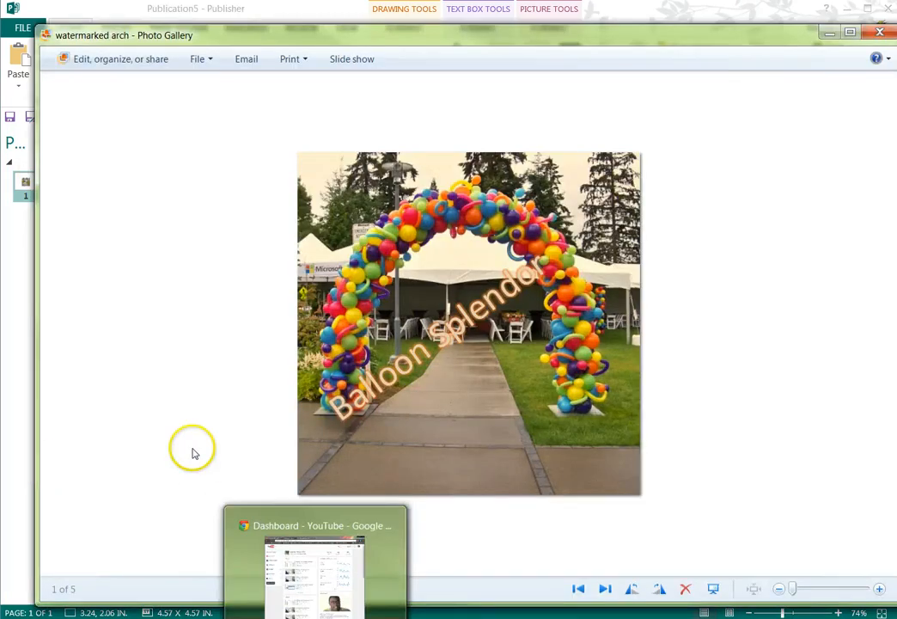
mouse_move(734, 306)
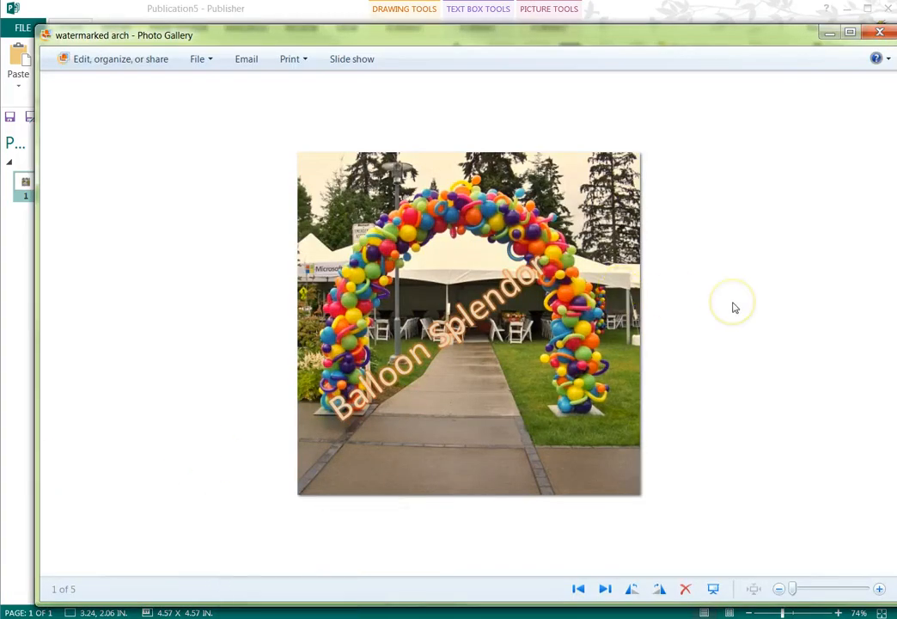